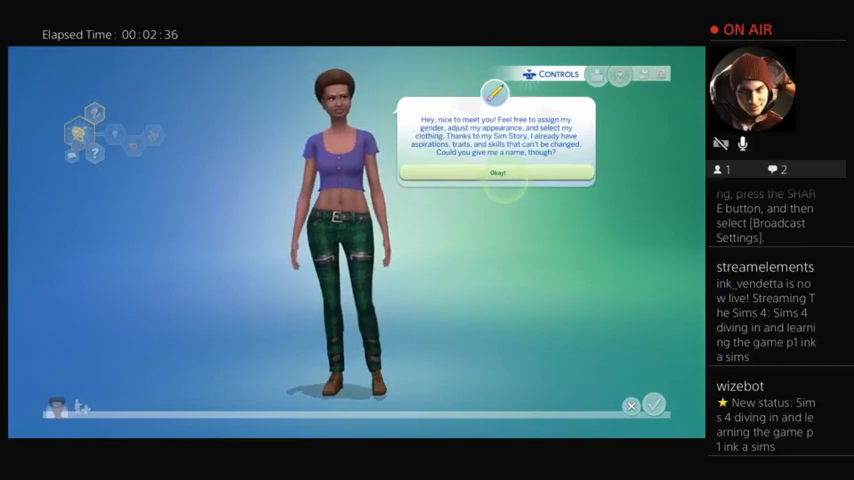
Close the Sim's introduction greeting so My Story shows career and skill options
{"action": "left_click", "coordinate": [497, 172]}
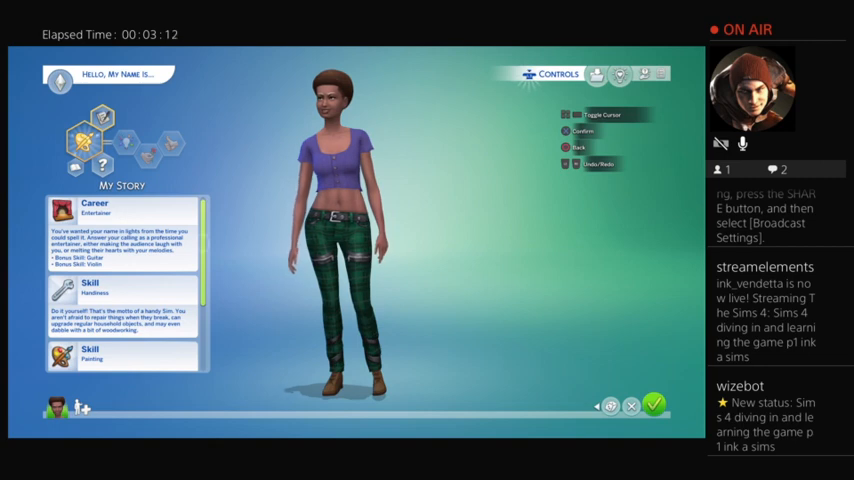
Bring up the name, gender, age and body-shape options panel
{"action": "scroll", "scroll_direction": "down", "scroll_amount": 3}
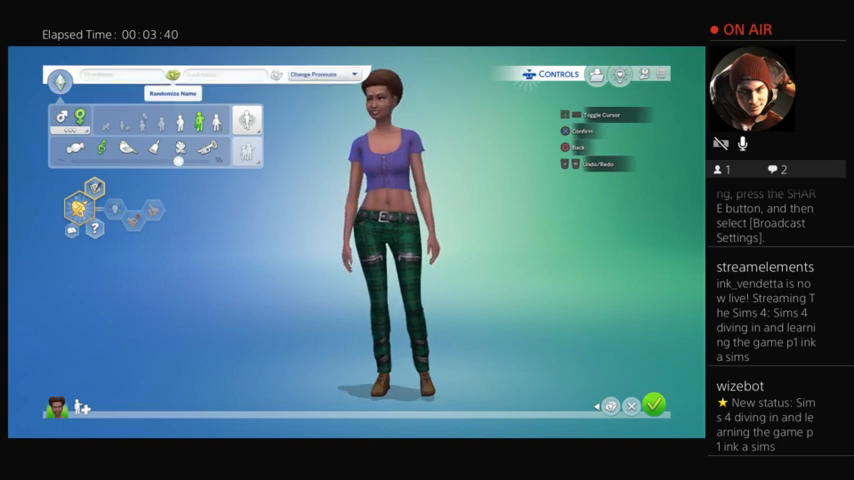
Enter 'Ink_Vendetta' as the Sim's first name with the on-screen keyboard
{"action": "left_click", "coordinate": [97, 74]}
{"action": "type", "text": "Ink"}
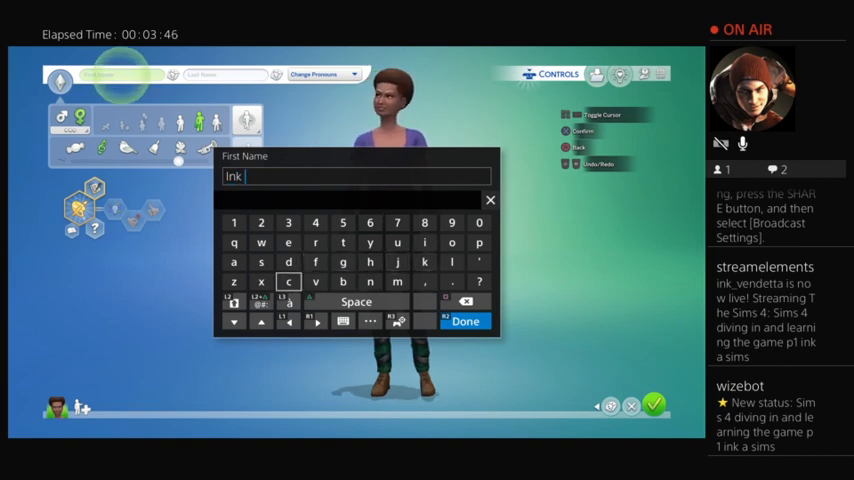
{"action": "left_click", "coordinate": [261, 307]}
{"action": "type", "text": "_"}
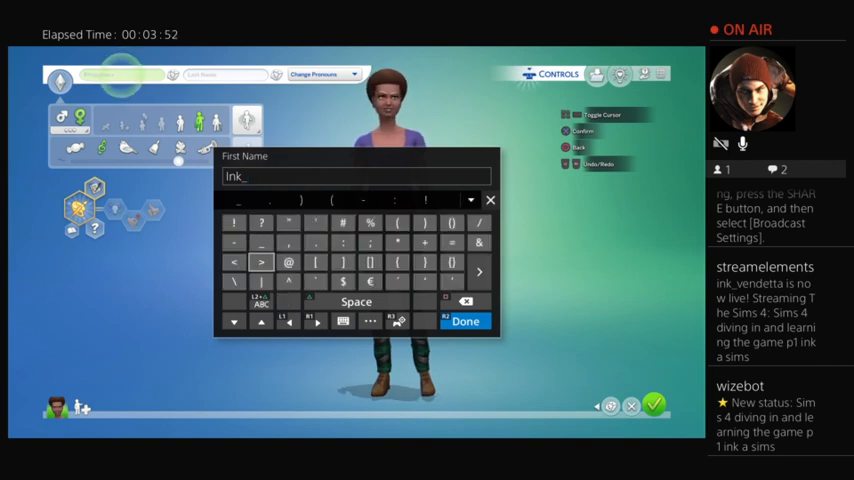
{"action": "type", "text": "V"}
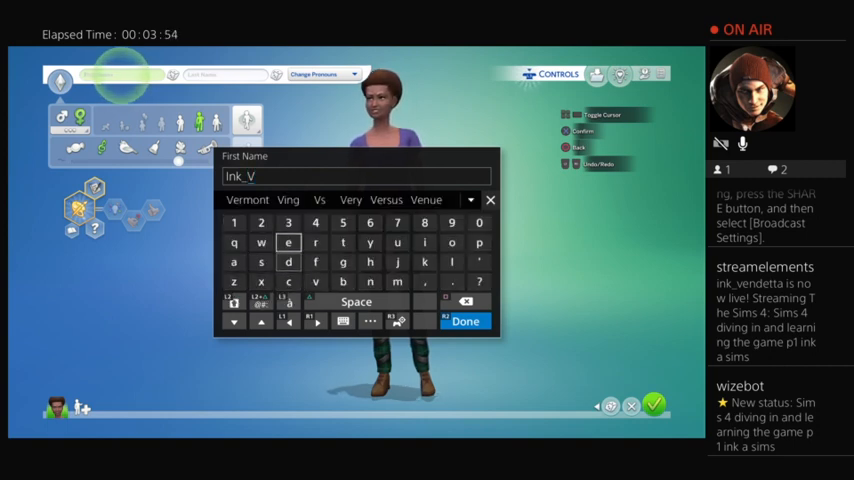
{"action": "left_click", "coordinate": [288, 242]}
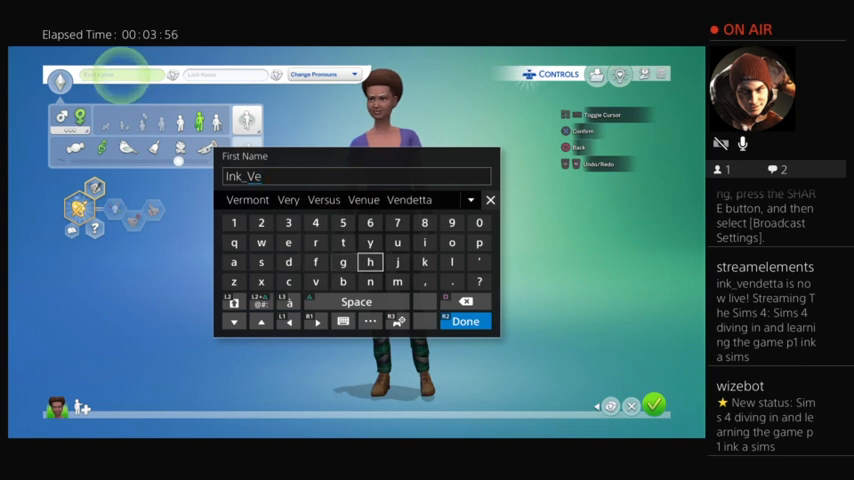
{"action": "left_click", "coordinate": [464, 321]}
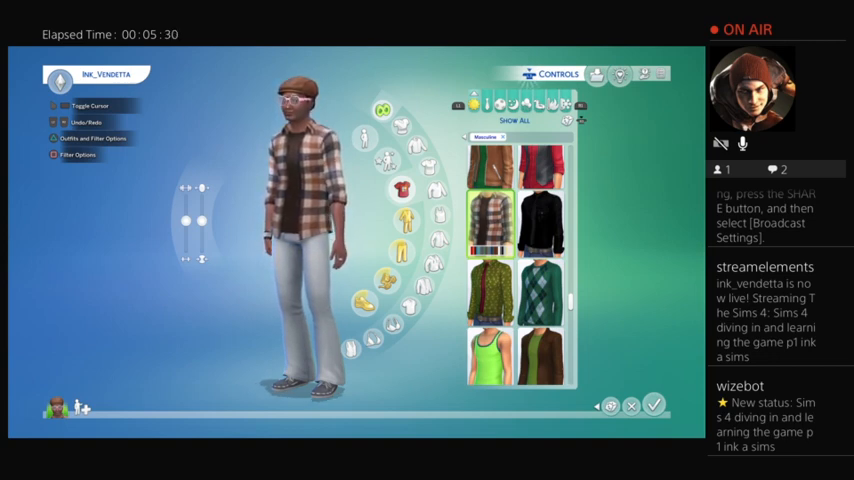
Browse down to the masculine piercing options for Ink_Vendetta's accessories
{"action": "scroll", "scroll_direction": "down", "scroll_amount": 3}
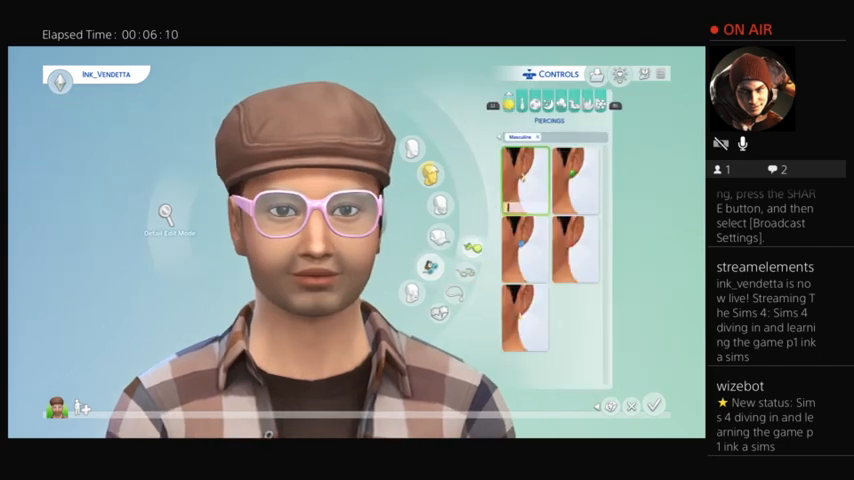
Try an ear piercing, then switch to the lower-right earring option
{"action": "left_click", "coordinate": [524, 250]}
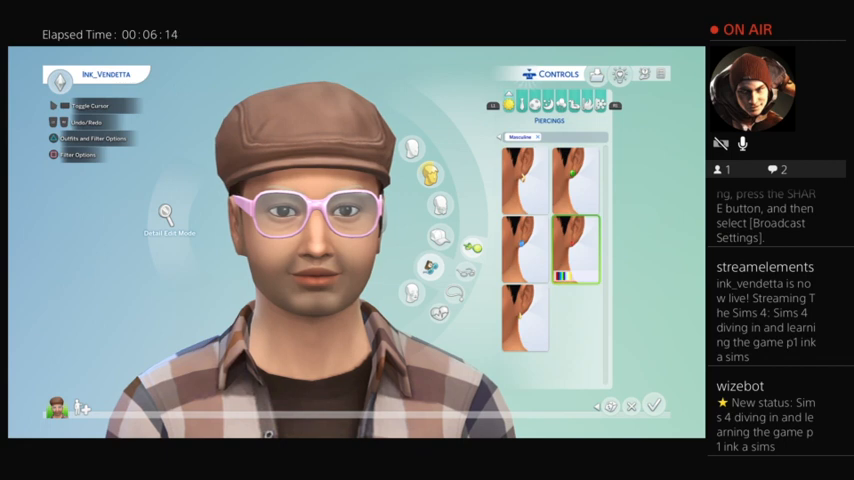
{"action": "left_click", "coordinate": [575, 180]}
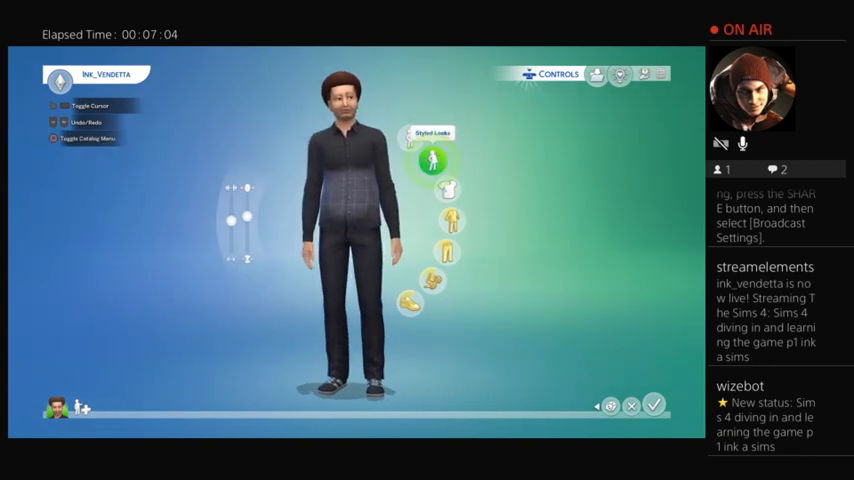
Pick a red plaid shirt over a dark tee from the tops catalog
{"action": "left_click", "coordinate": [447, 163]}
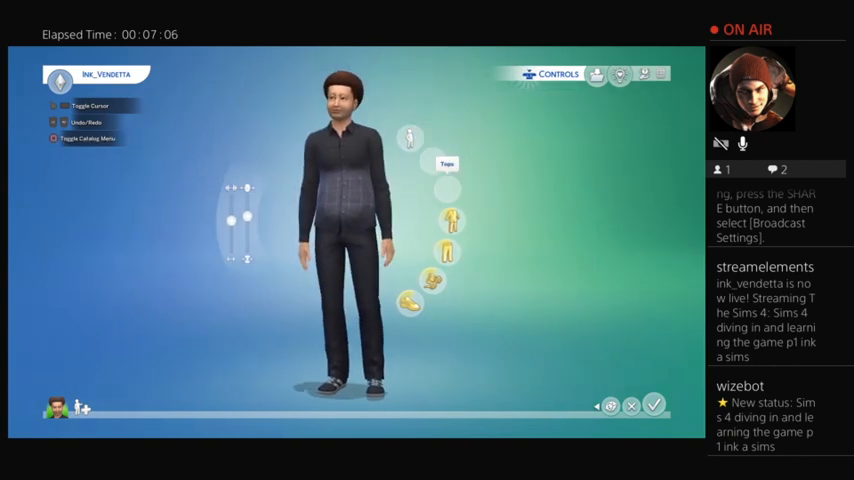
{"action": "left_click", "coordinate": [446, 164]}
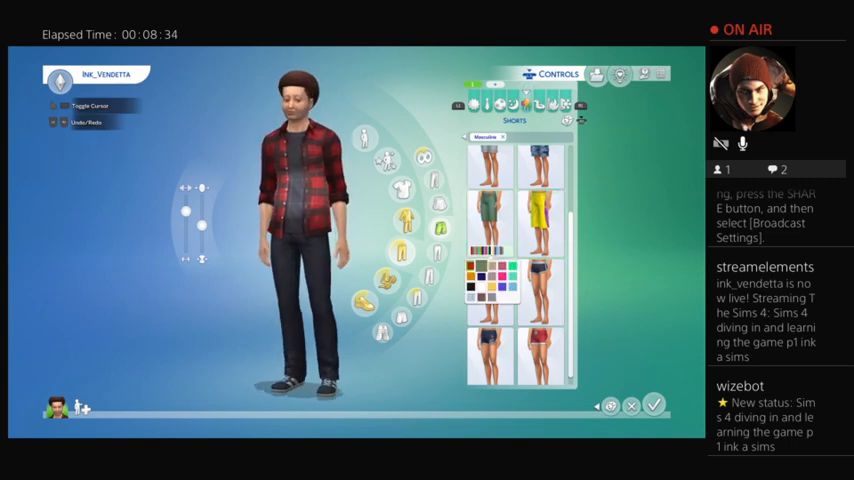
{"action": "left_click", "coordinate": [490, 220]}
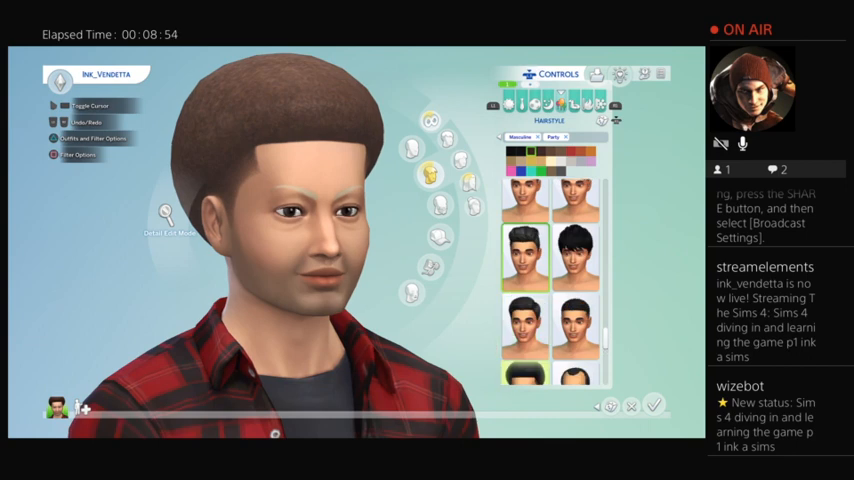
Try several masculine party hairstyles, including a dark one and a curly one
{"action": "scroll", "scroll_direction": "down", "scroll_amount": 3}
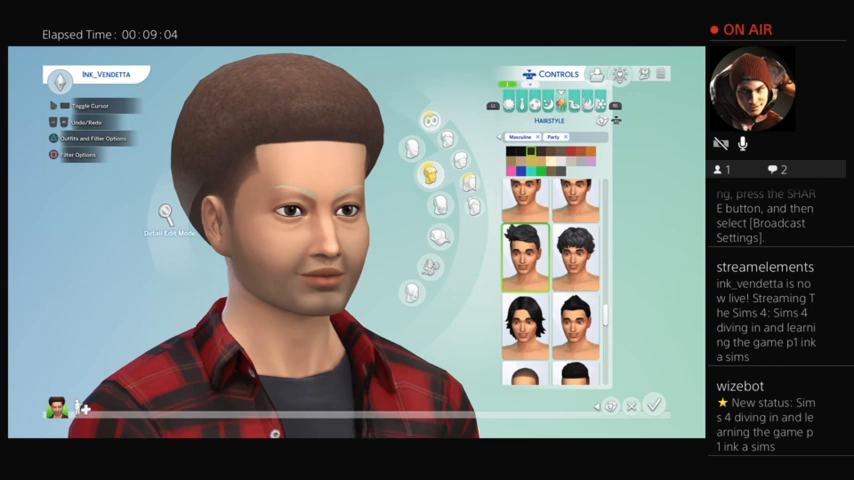
{"action": "left_click", "coordinate": [573, 255]}
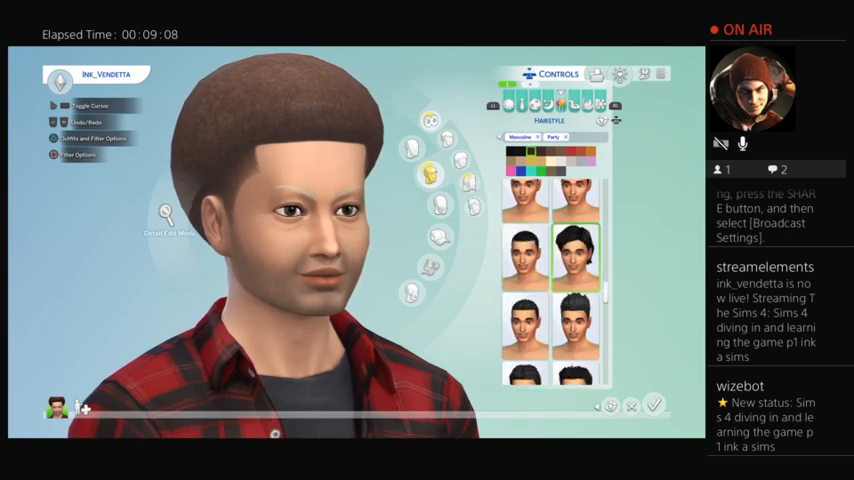
{"action": "left_click", "coordinate": [575, 250]}
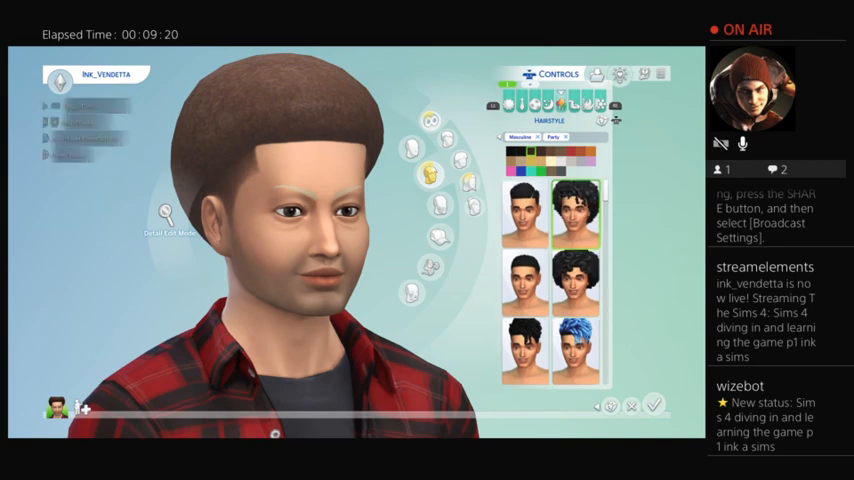
{"action": "left_click", "coordinate": [520, 283]}
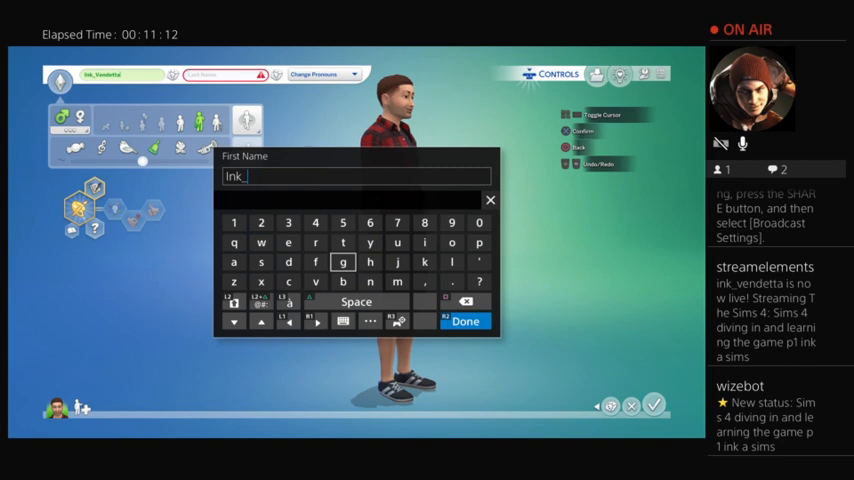
Enter first name Ink and pick the Vendetta last-name suggestion
{"action": "left_click", "coordinate": [464, 321]}
{"action": "type", "text": "V"}
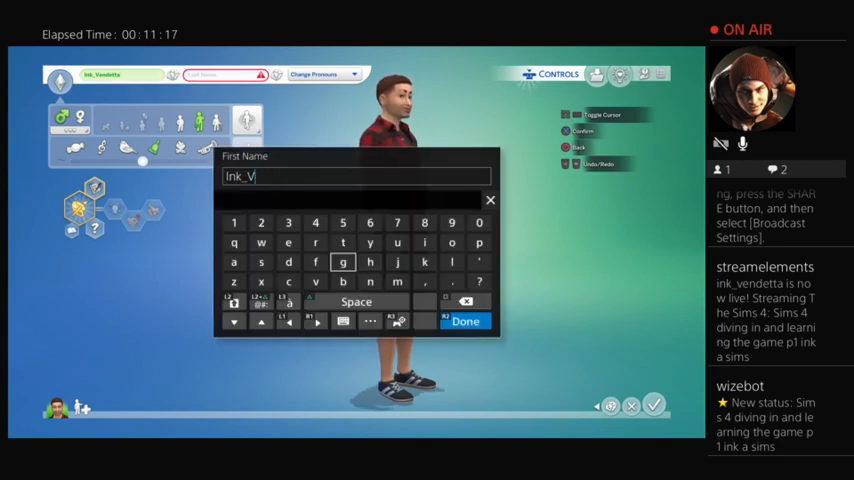
{"action": "left_click", "coordinate": [465, 321]}
{"action": "type", "text": "V"}
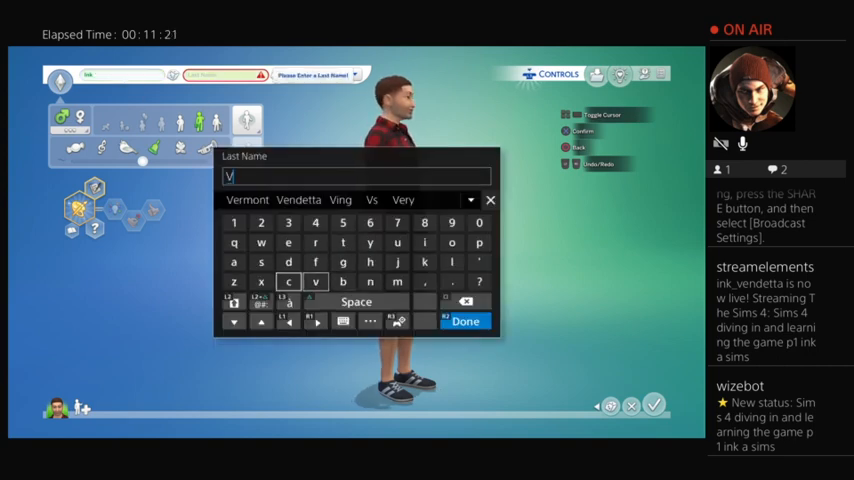
{"action": "left_click", "coordinate": [465, 321]}
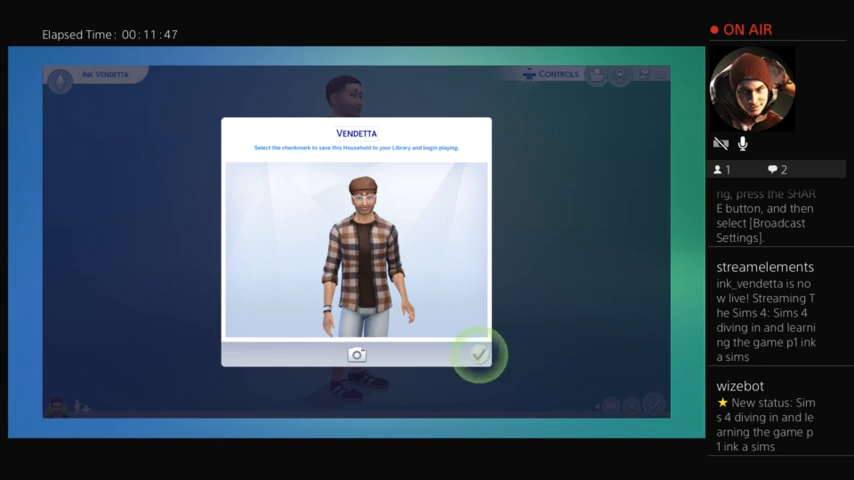
Confirm the Vendetta household dialog to save it to the Library
{"action": "left_click", "coordinate": [478, 354]}
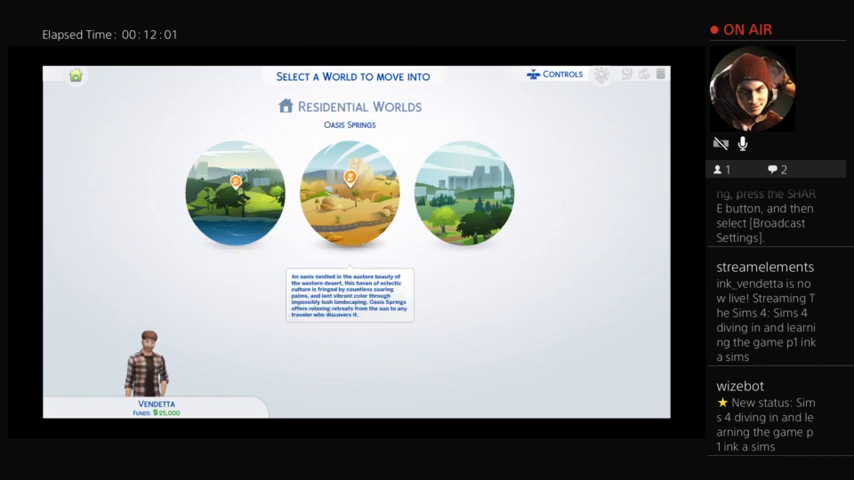
Pick a residential world to open its neighborhood map
{"action": "left_click", "coordinate": [235, 193]}
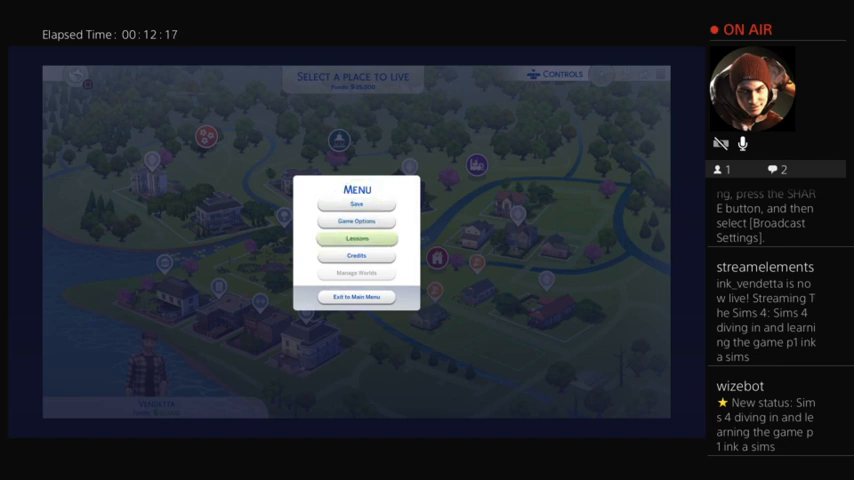
Choose Exit to Main Menu, bringing up the Save Game? prompt
{"action": "left_click", "coordinate": [357, 296]}
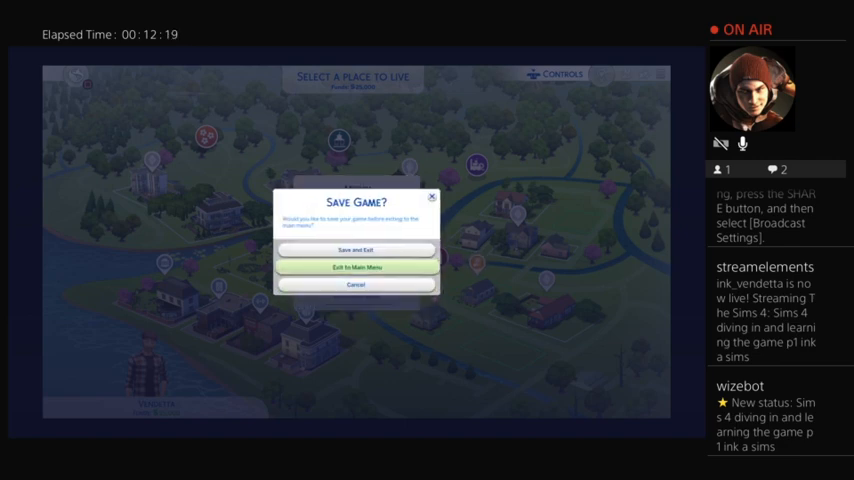